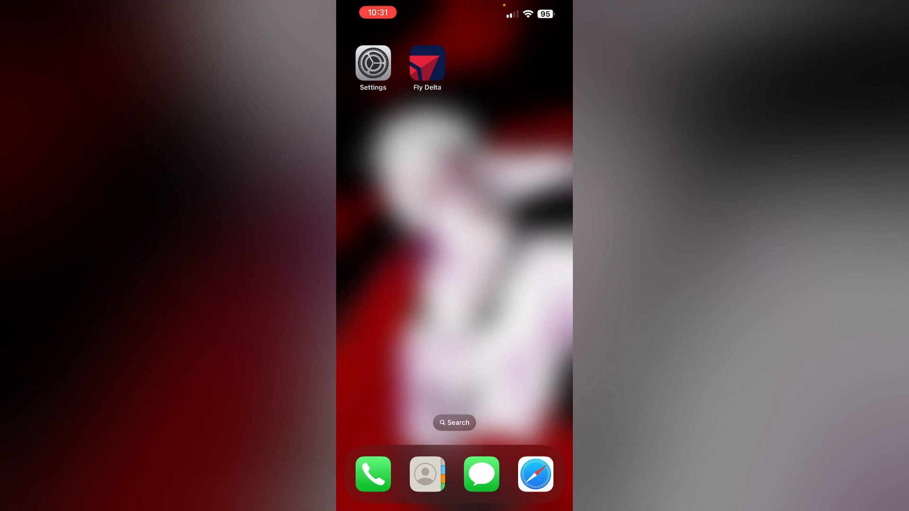
Launch the Fly Delta app from the Home Screen to reach the SkyMiles account page
click(426, 64)
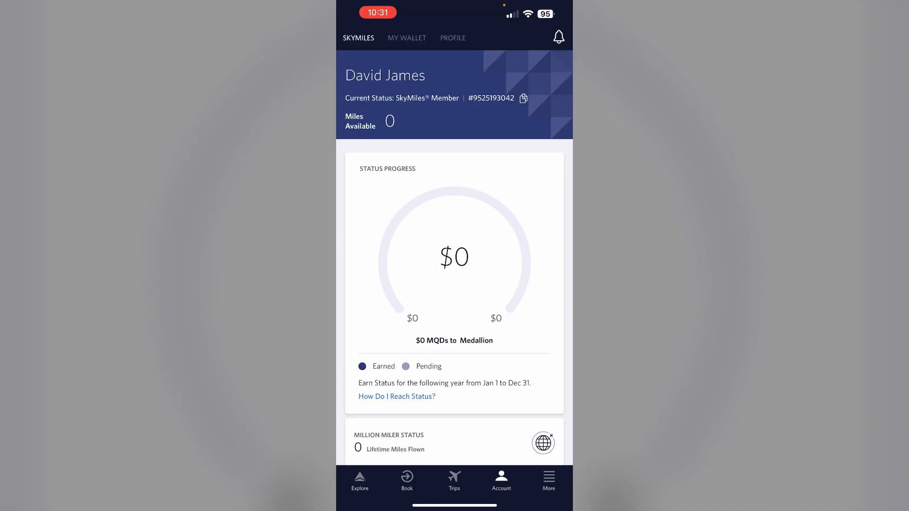
Switch to the Profile tab and expand the Basic Info & Passport Details card
click(452, 37)
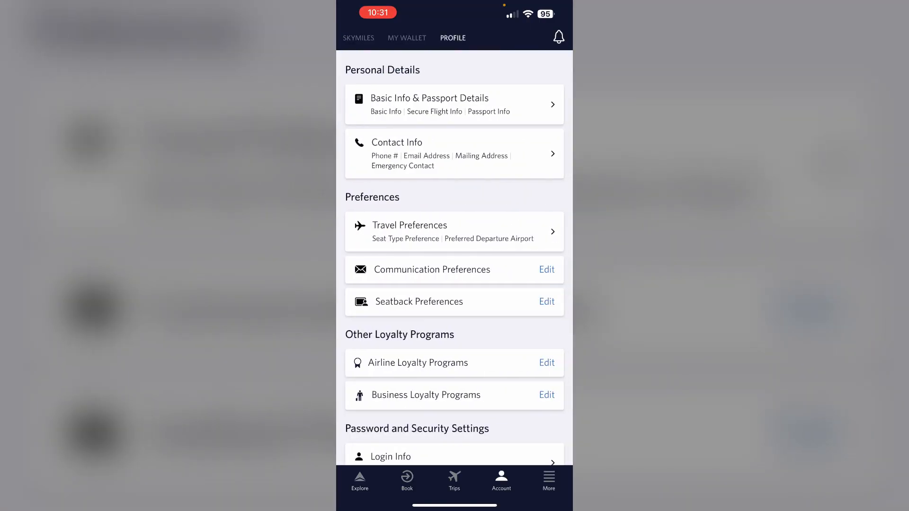
click(454, 104)
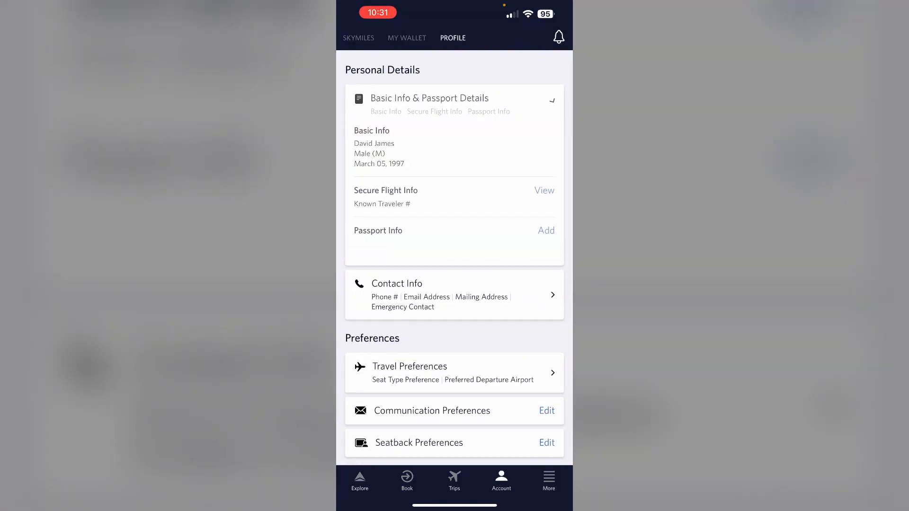
click(551, 99)
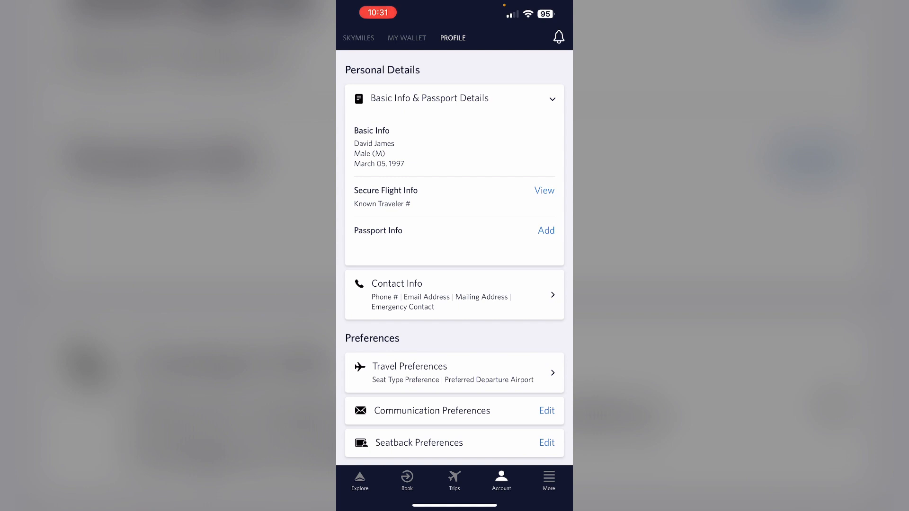